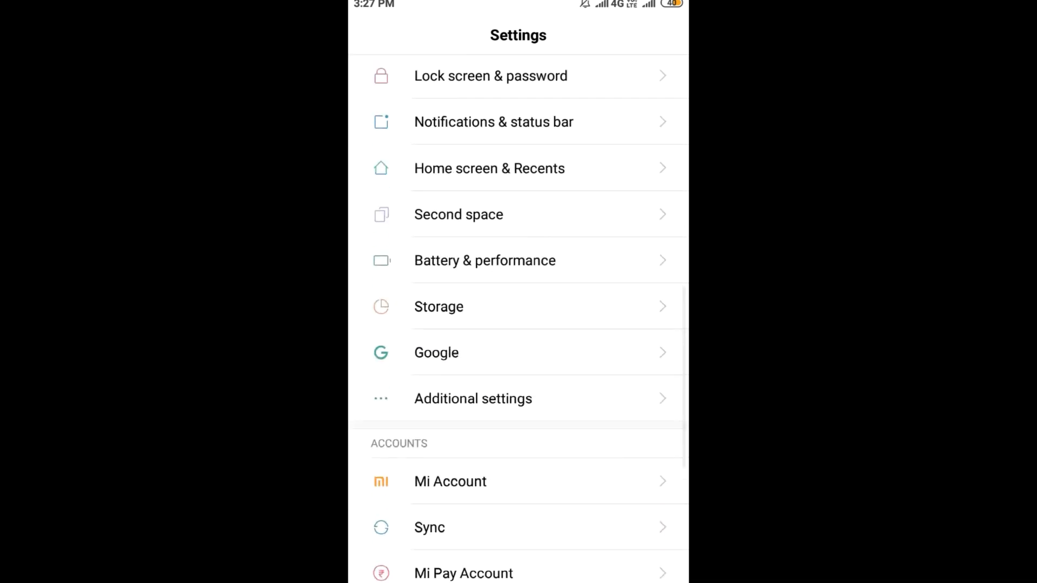
# Go to Additional settings, then Privacy, then the Ad services page
pyautogui.click(474, 398)
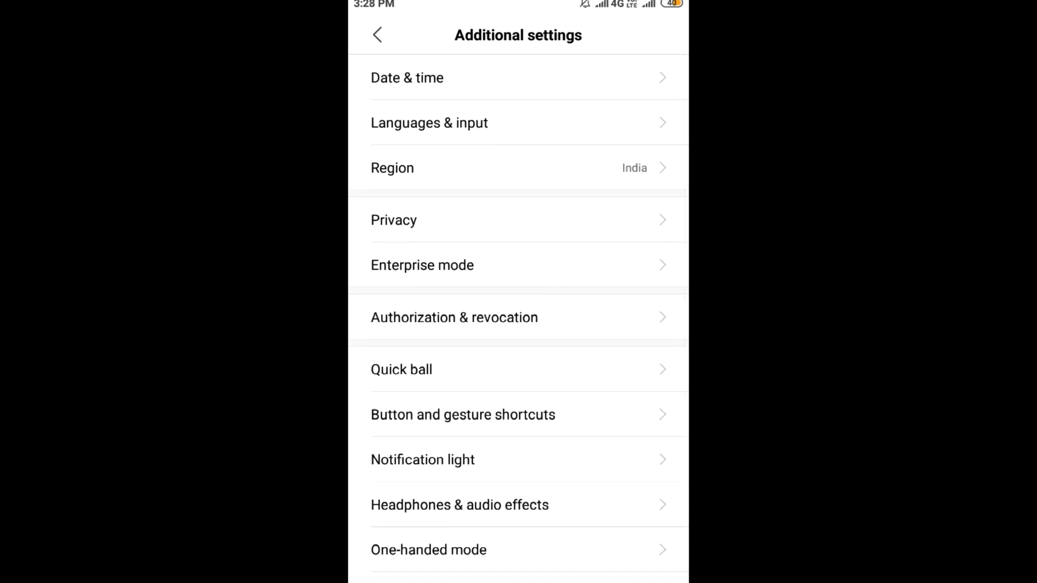
pyautogui.click(394, 220)
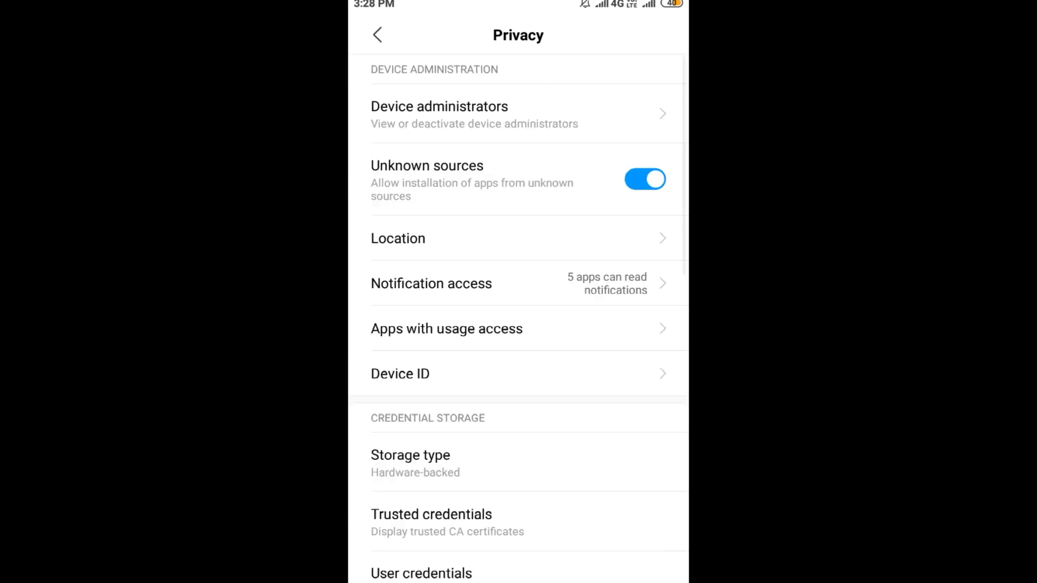
pyautogui.scroll(-3)
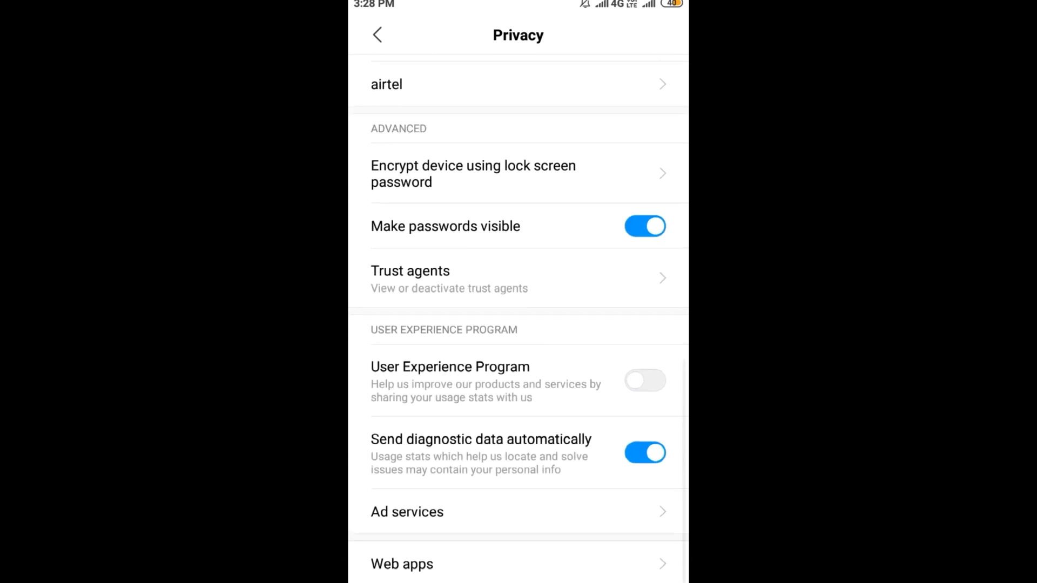
pyautogui.click(407, 511)
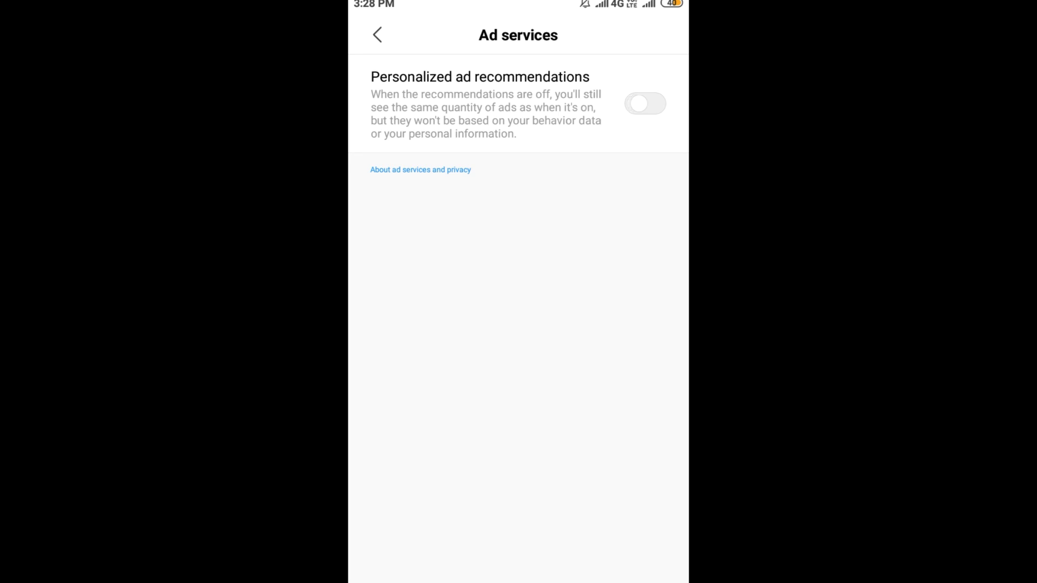
# Switch on personalized ad recommendations and return to the main Settings list
pyautogui.click(645, 104)
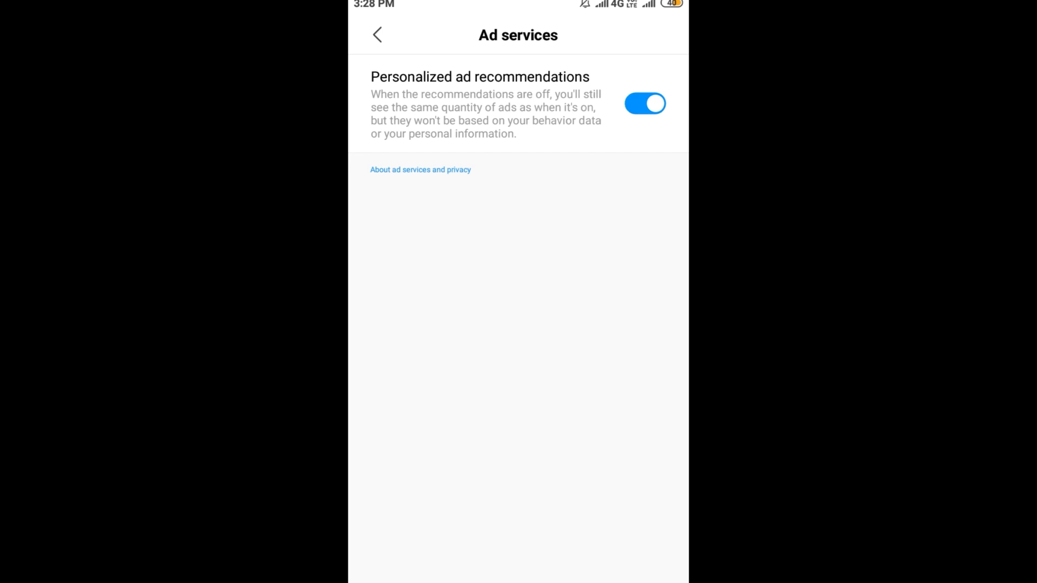
pyautogui.click(377, 34)
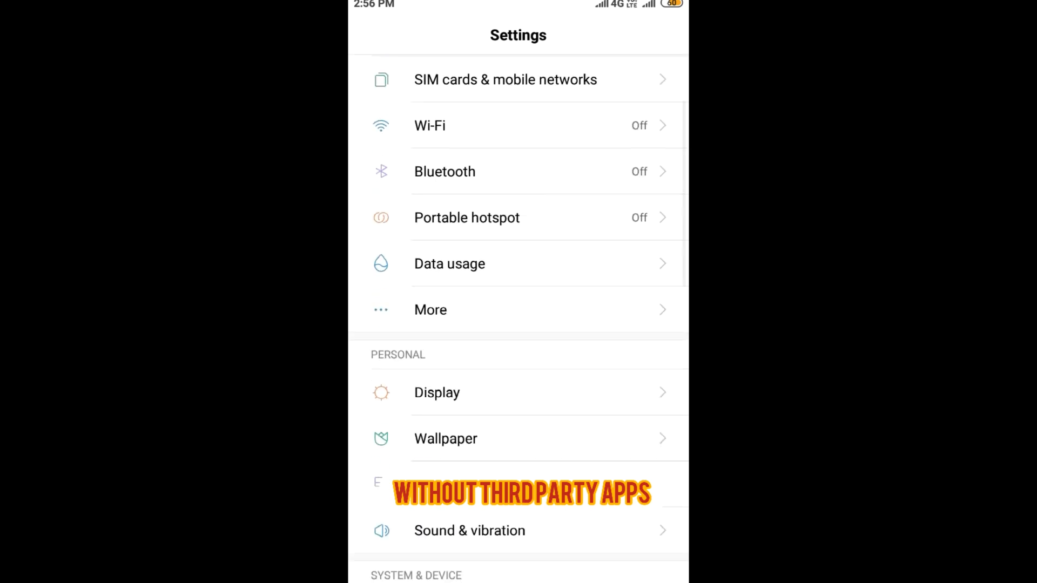
# Go to App lock and scroll down the list of apps
pyautogui.scroll(-3)
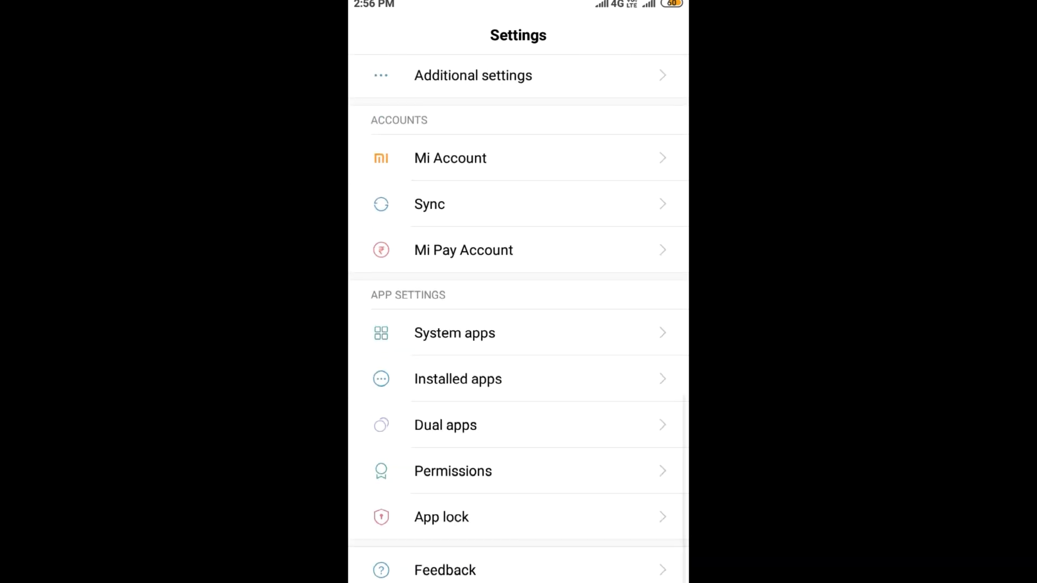
pyautogui.click(441, 516)
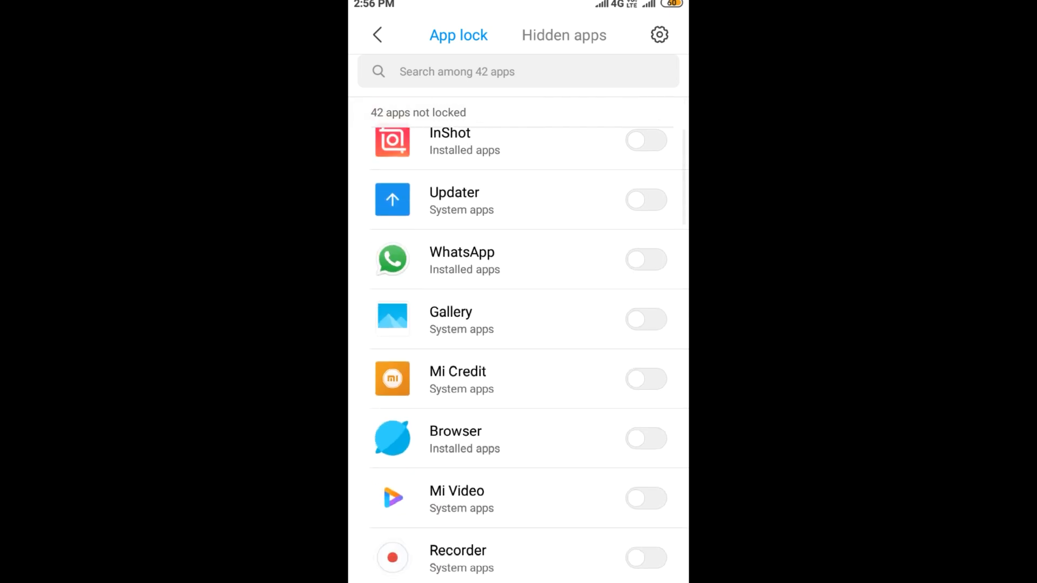
pyautogui.scroll(-3)
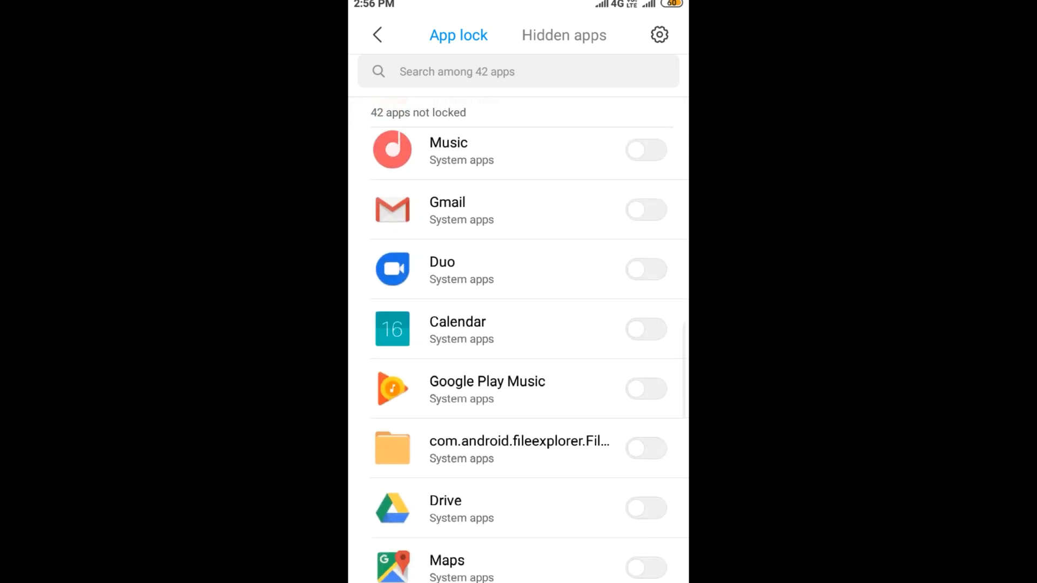
pyautogui.scroll(-3)
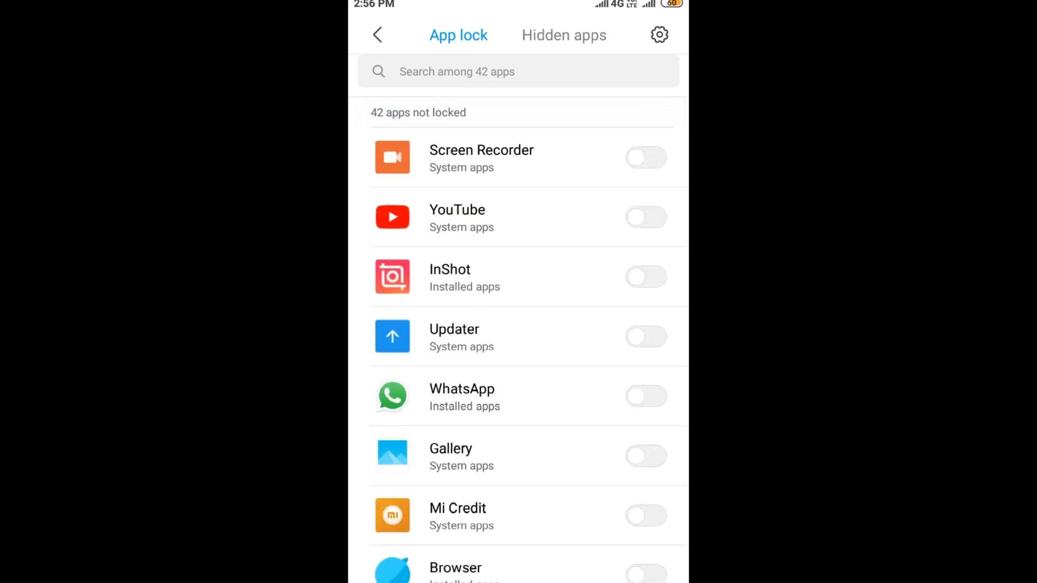
# Toggle the InShot lock on and off, then view the Hidden apps list
pyautogui.click(646, 277)
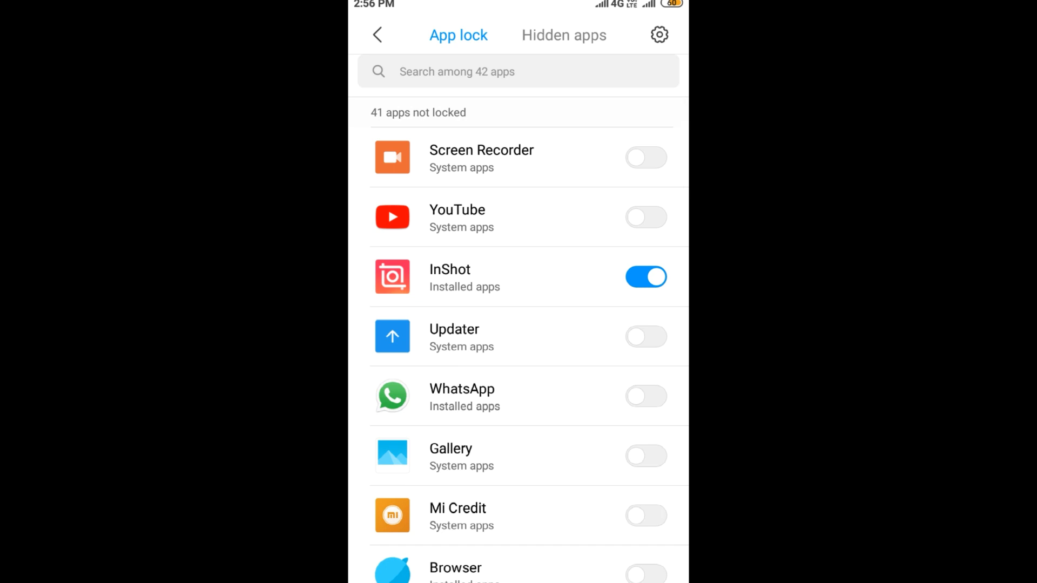
pyautogui.click(645, 276)
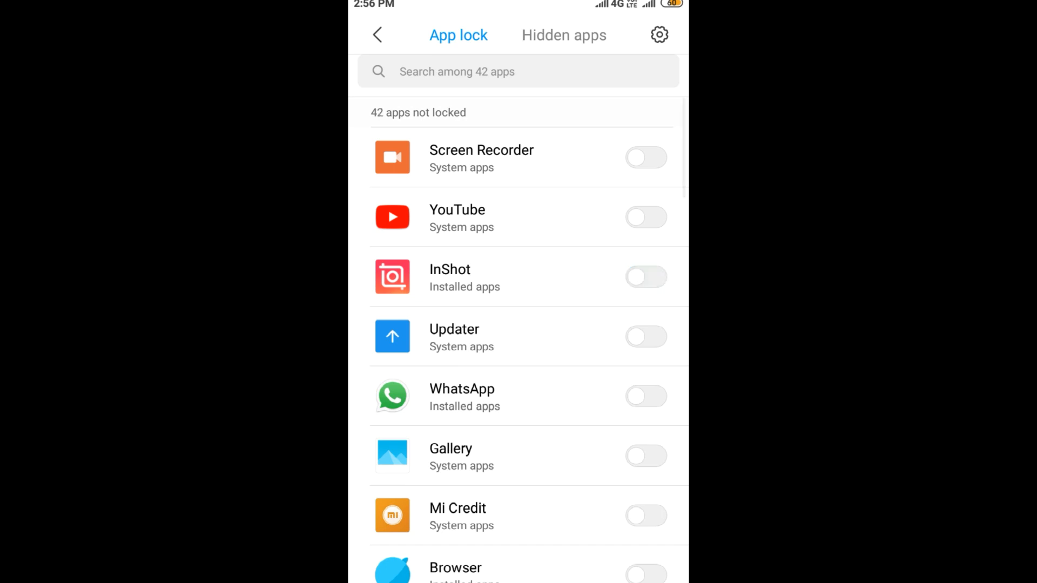
pyautogui.click(563, 35)
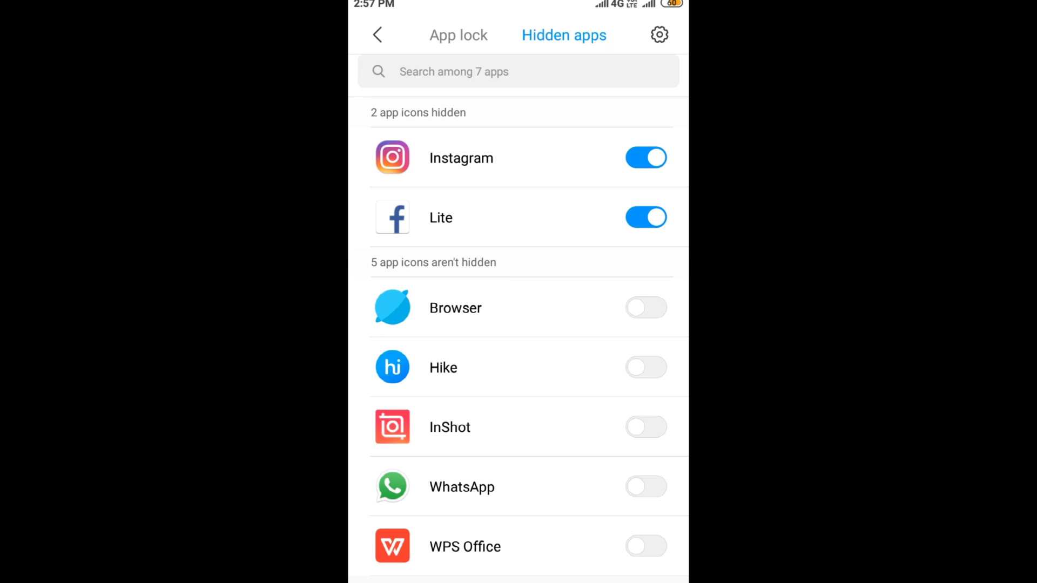
# Browse the App lock preferences, then launch Instagram to its home feed
pyautogui.click(646, 307)
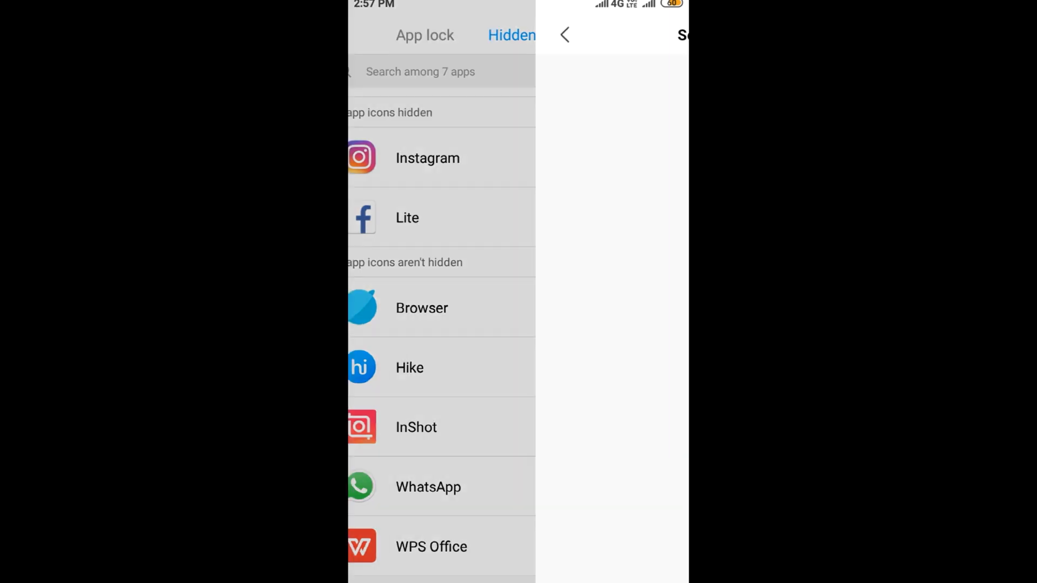
pyautogui.click(564, 34)
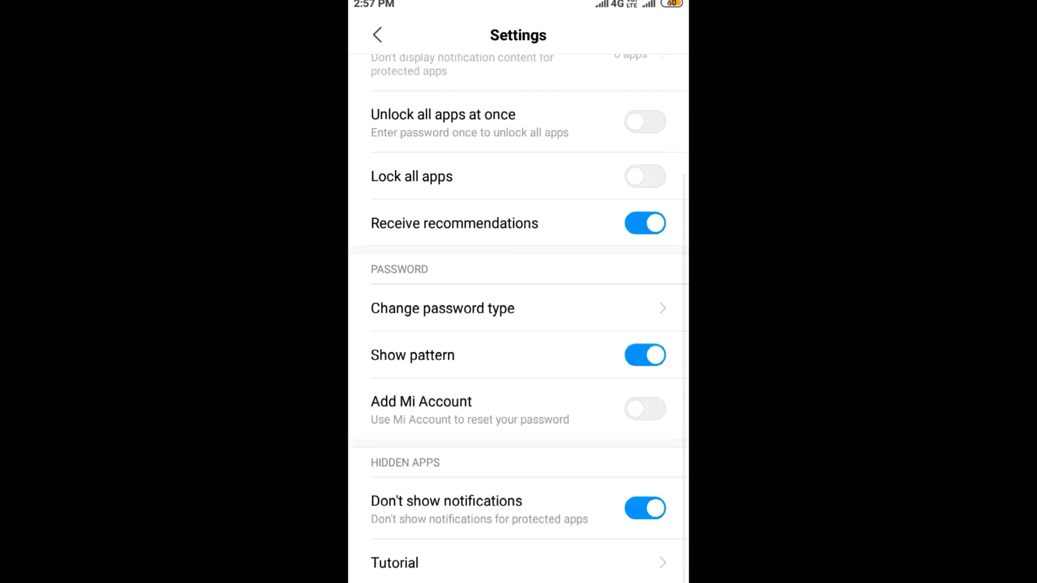
pyautogui.scroll(-3)
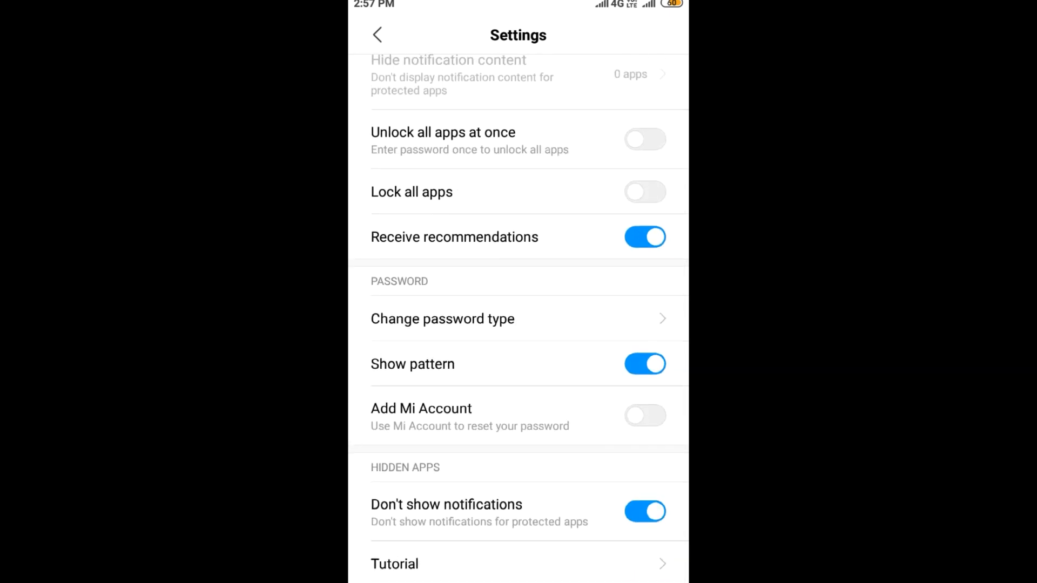
pyautogui.click(441, 318)
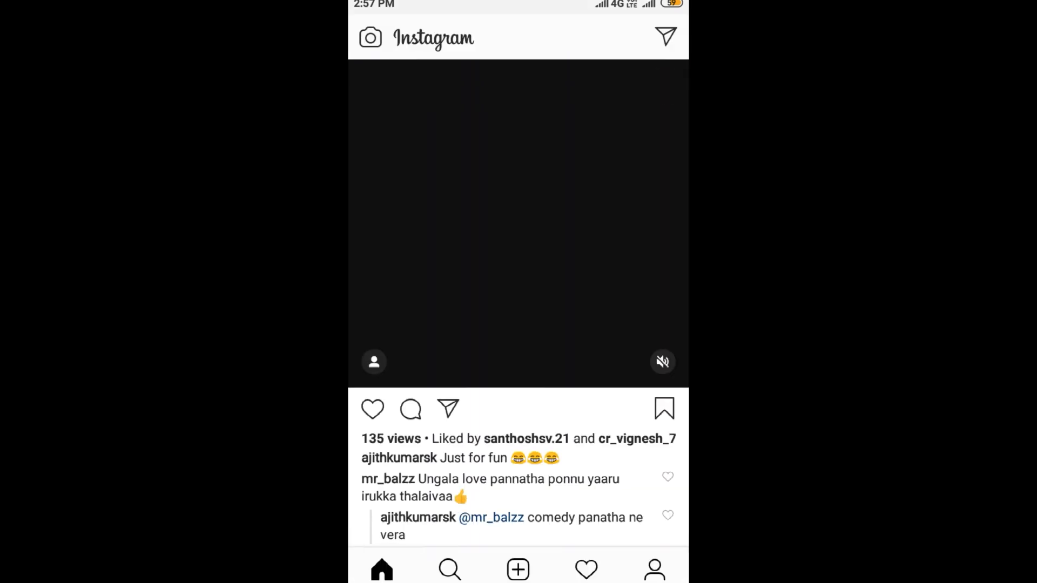
pyautogui.scroll(-3)
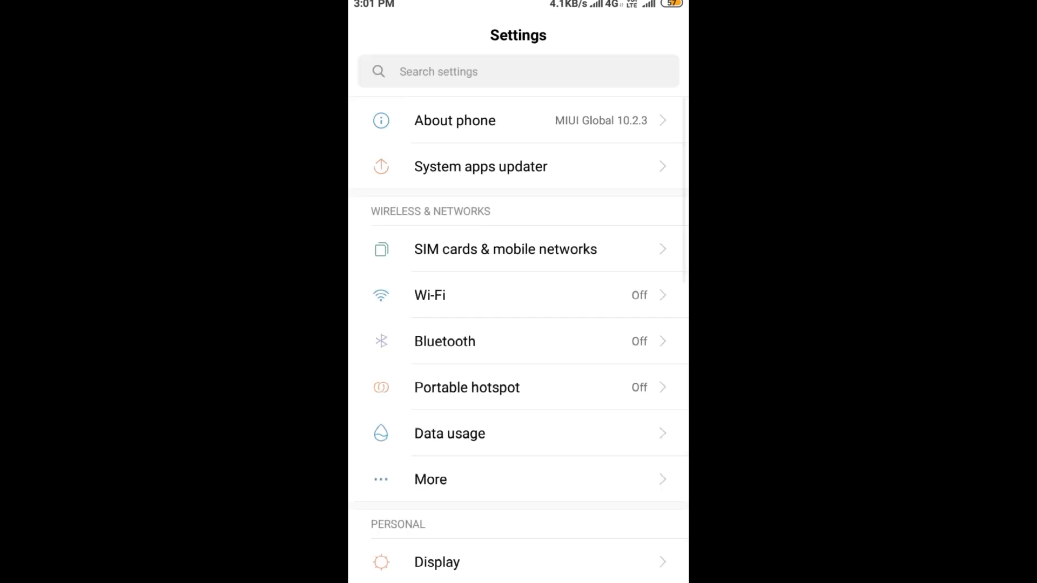
# Go to the Accessibility page via Additional settings
pyautogui.scroll(-3)
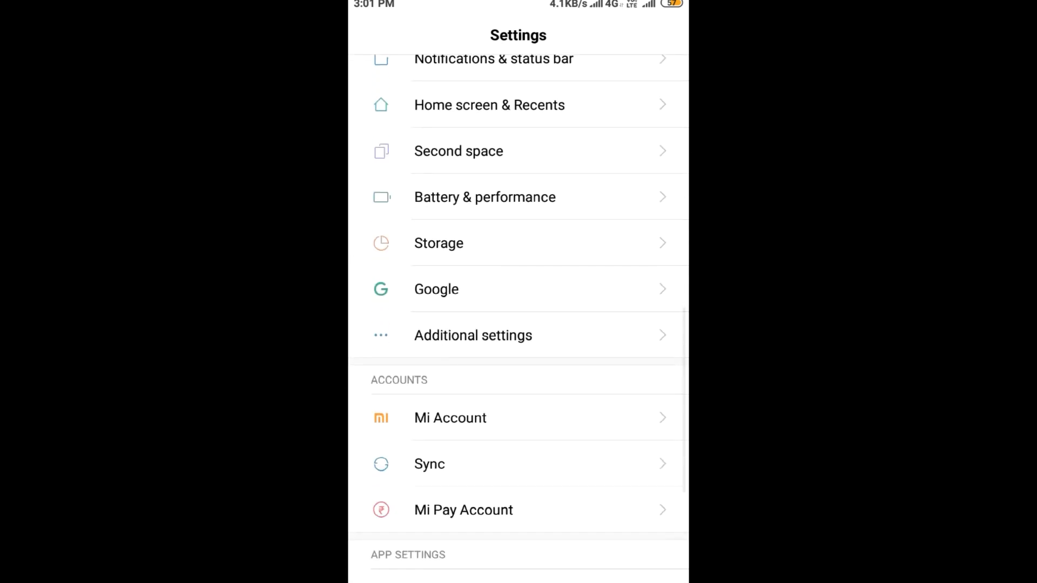
pyautogui.click(473, 335)
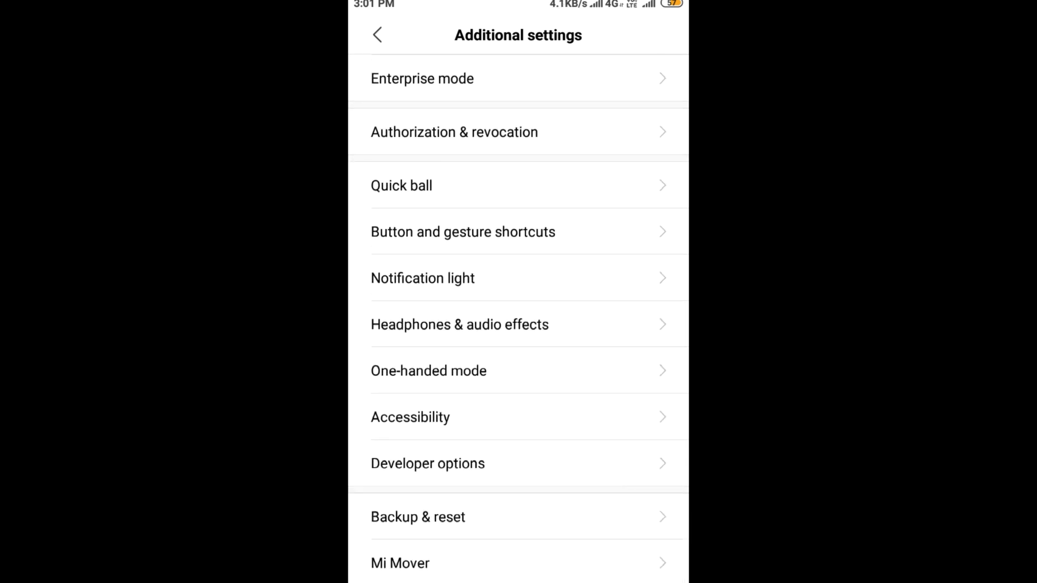
pyautogui.scroll(-3)
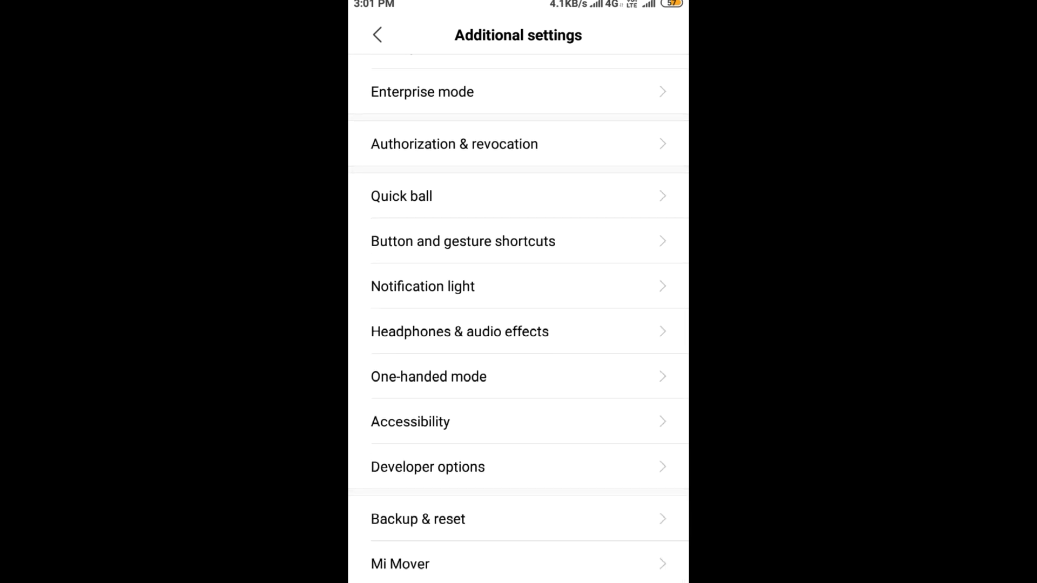
pyautogui.click(410, 422)
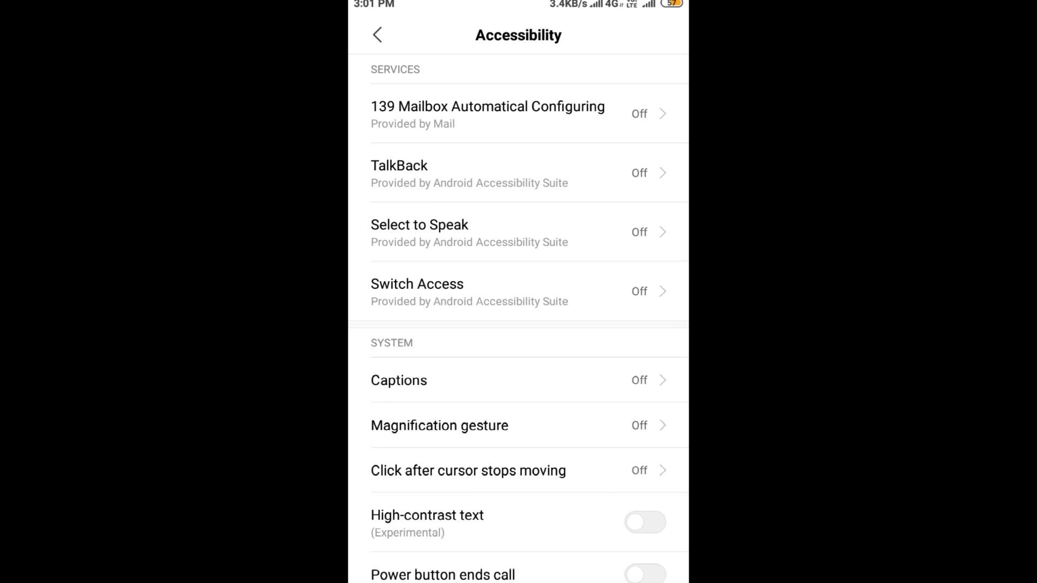
# Enable Select to Speak and accept its permission request with OK
pyautogui.click(419, 232)
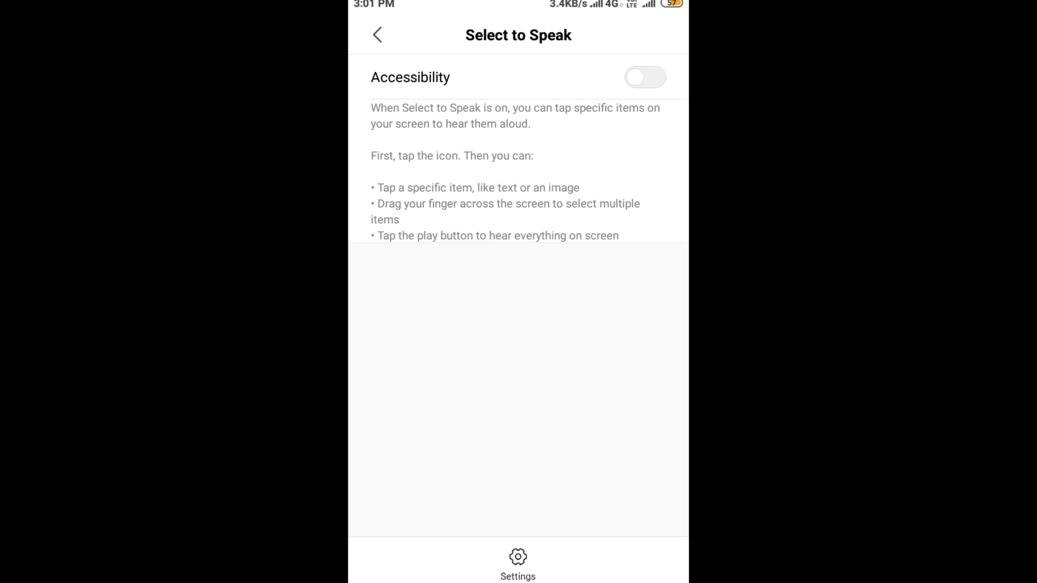
pyautogui.click(645, 77)
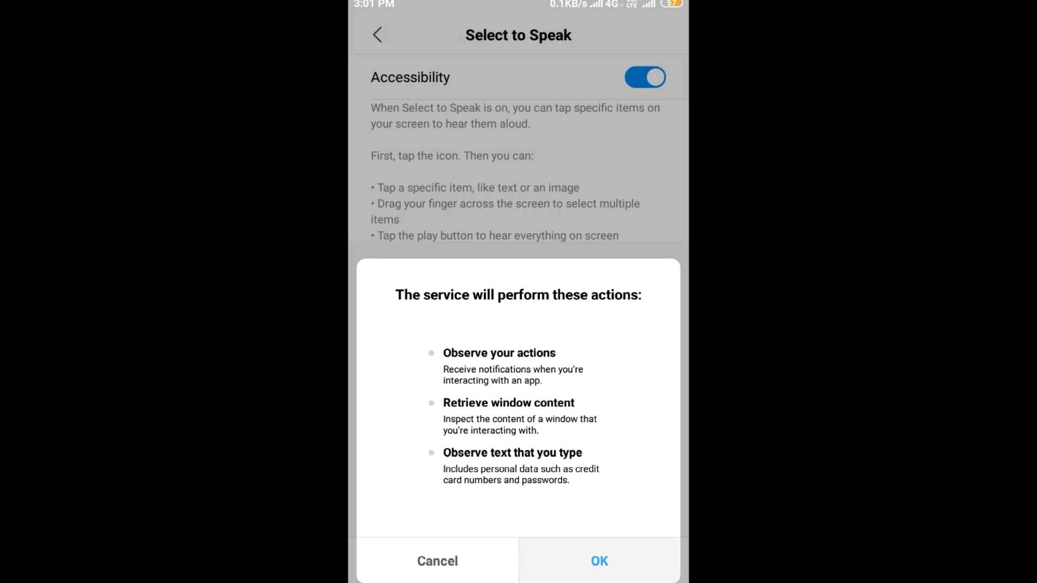
pyautogui.click(598, 560)
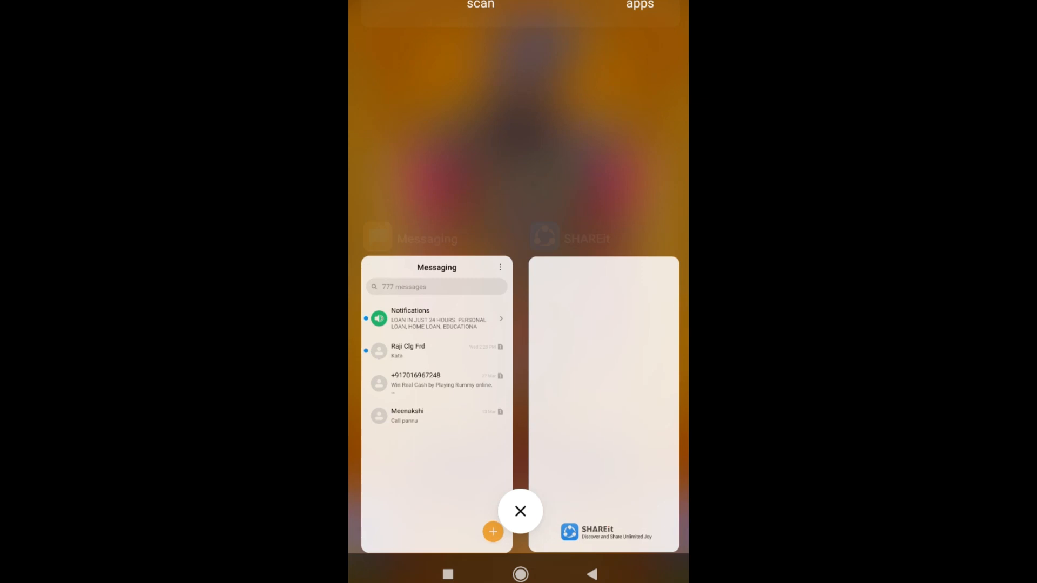
# Dismiss Recents and go through home screen settings to the blur app previews list
pyautogui.click(521, 511)
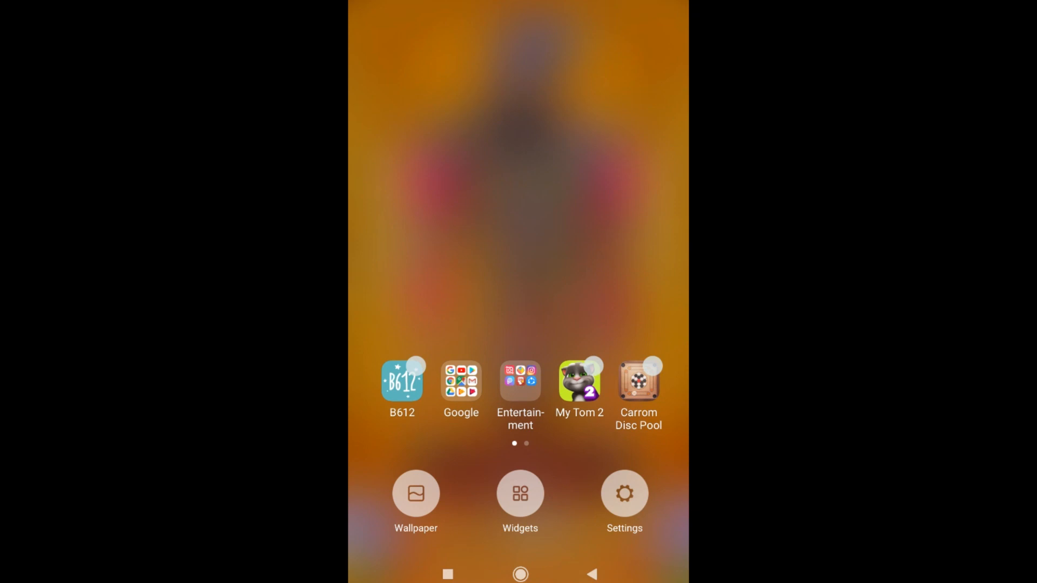
pyautogui.click(624, 493)
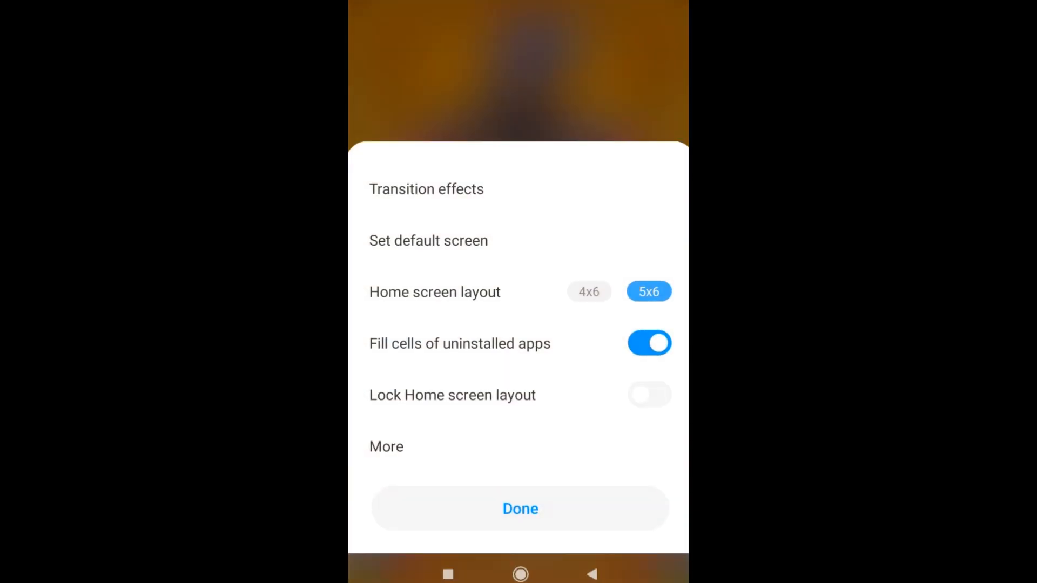
pyautogui.click(519, 509)
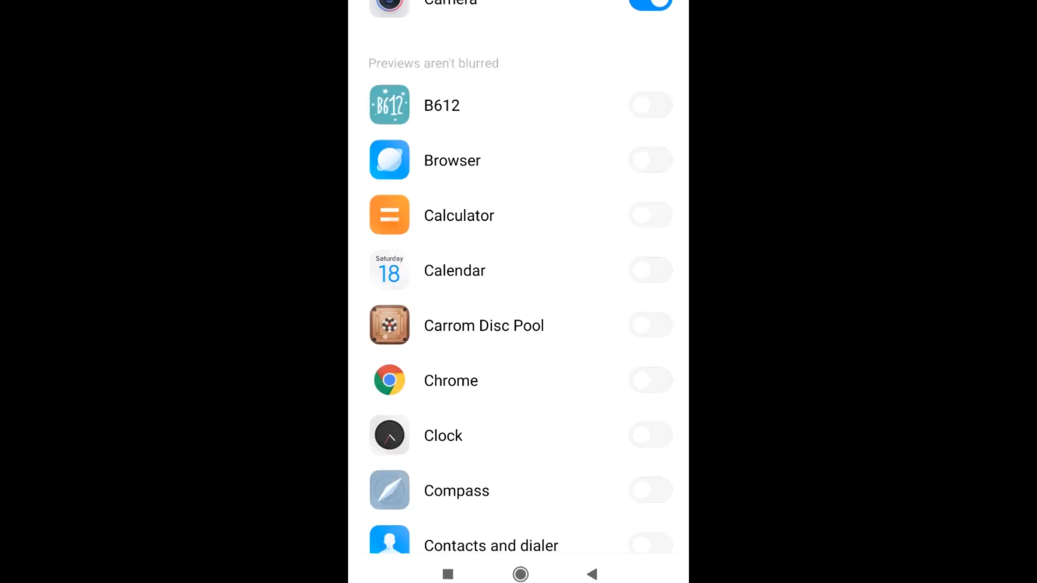
# Turn on recents preview blurring for WhatsApp, alongside Instagram, then scroll back up
pyautogui.scroll(-3)
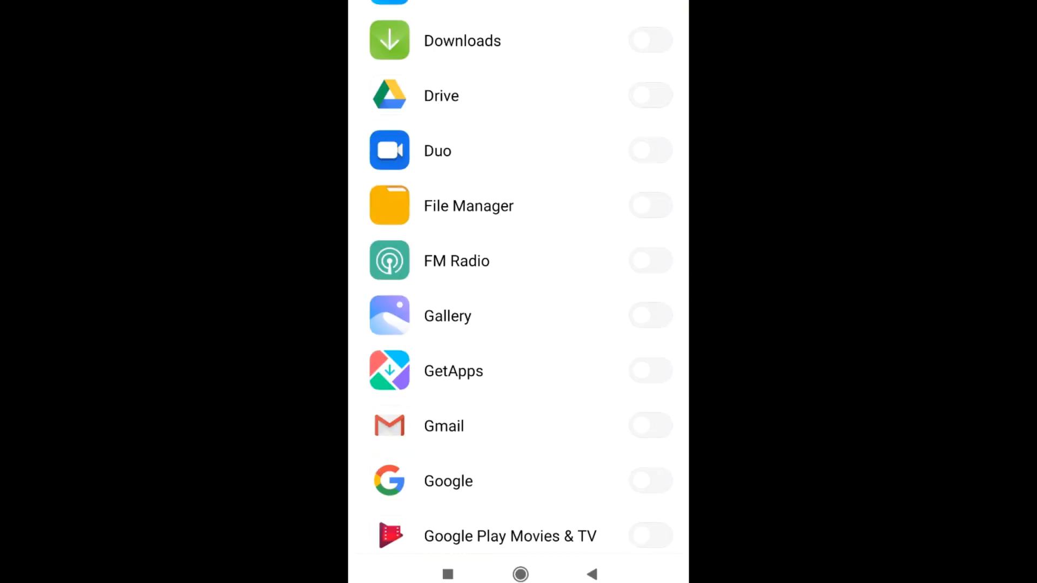
pyautogui.scroll(-3)
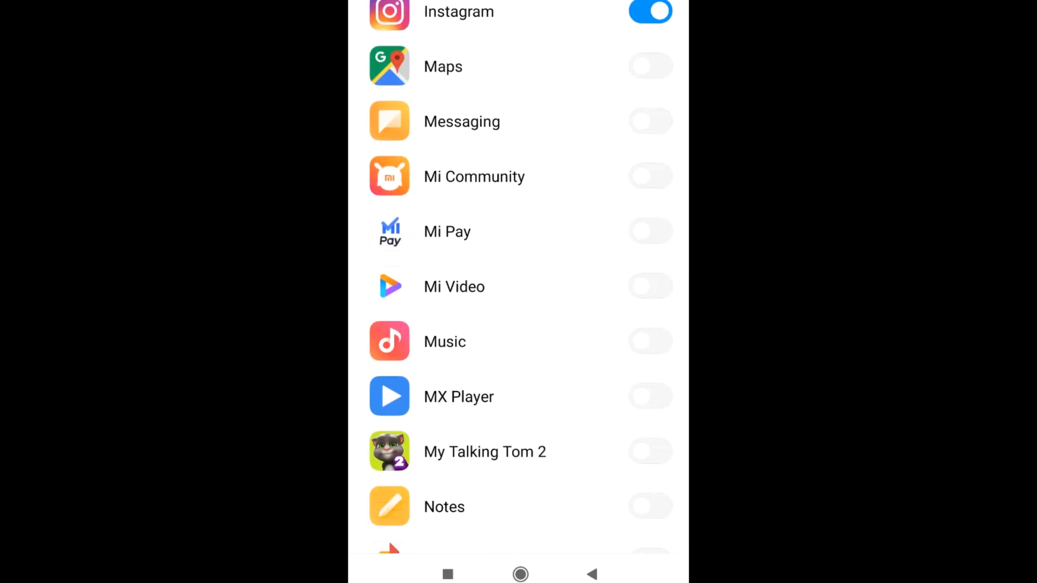
pyautogui.scroll(-3)
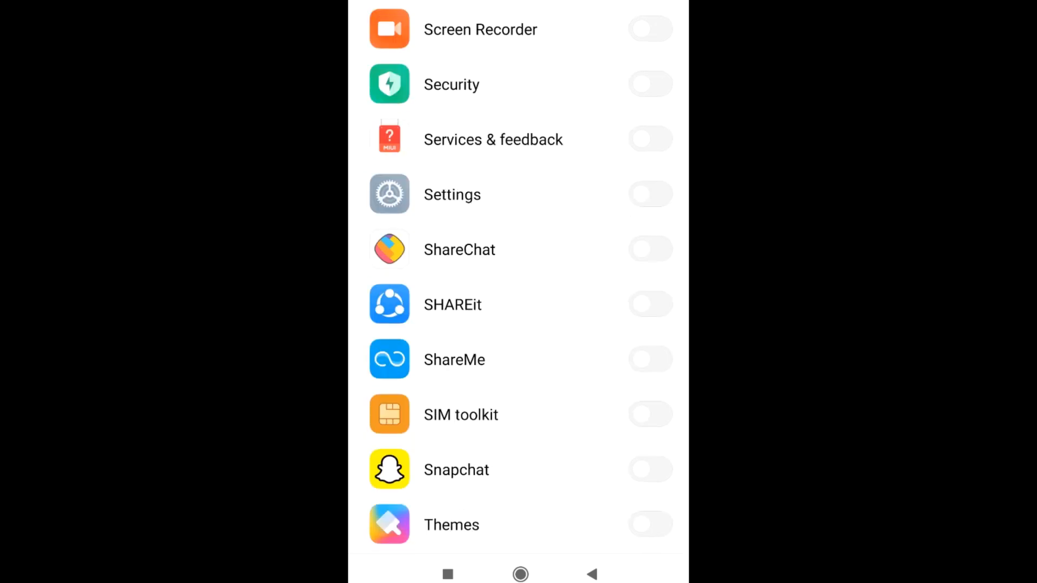
pyautogui.scroll(-3)
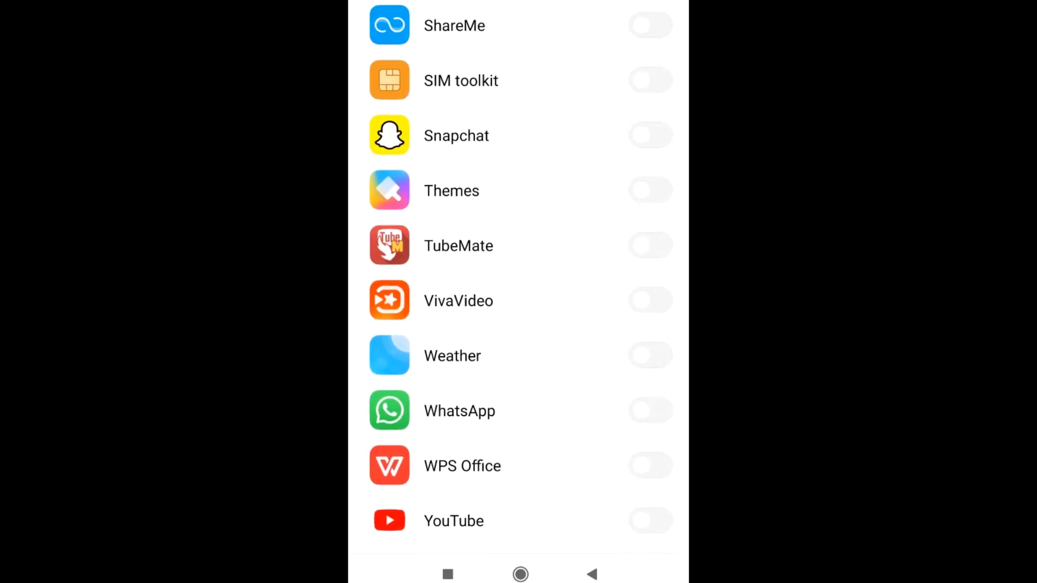
pyautogui.click(650, 411)
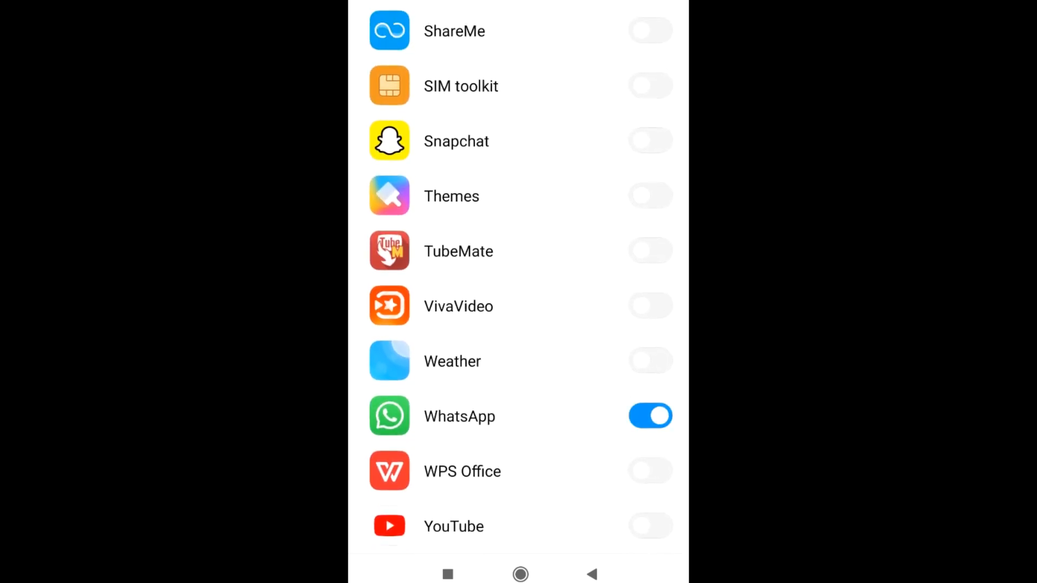
pyautogui.scroll(3)
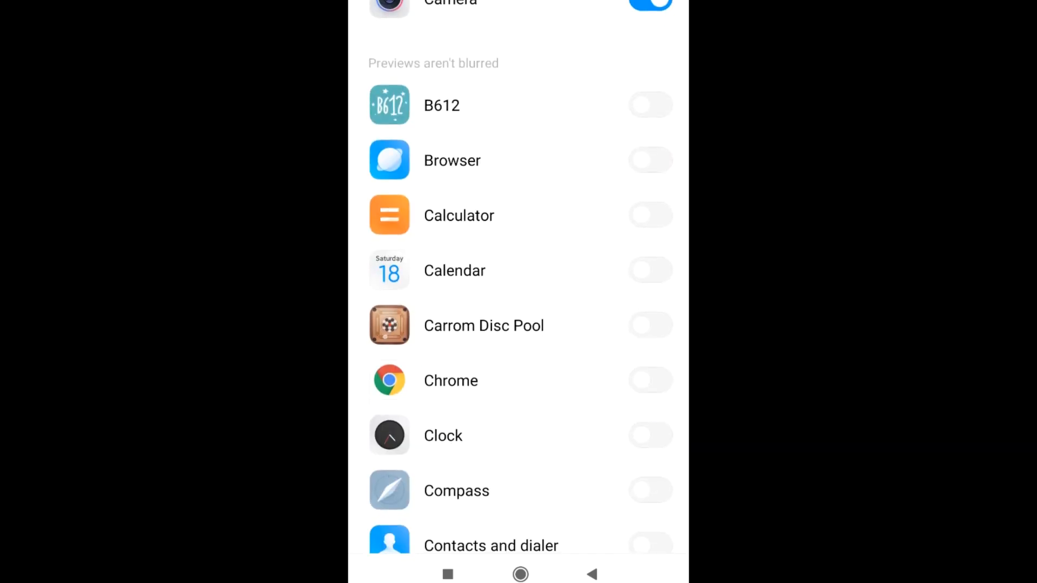